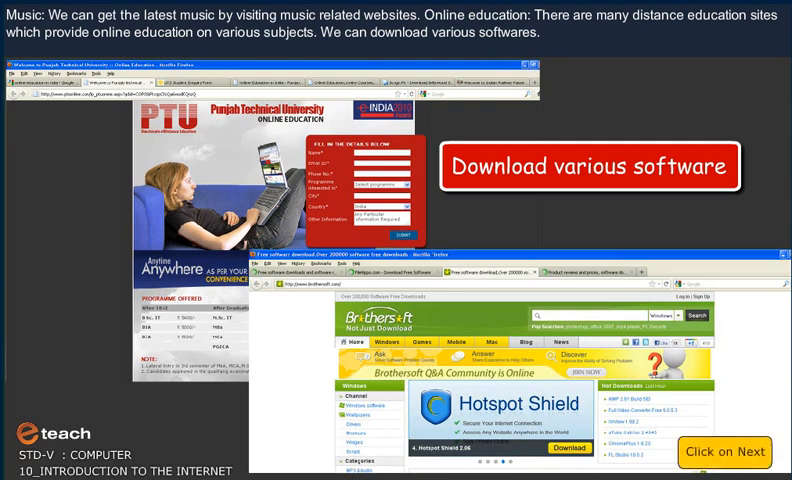
{"action": "left_click", "coordinate": [724, 452]}
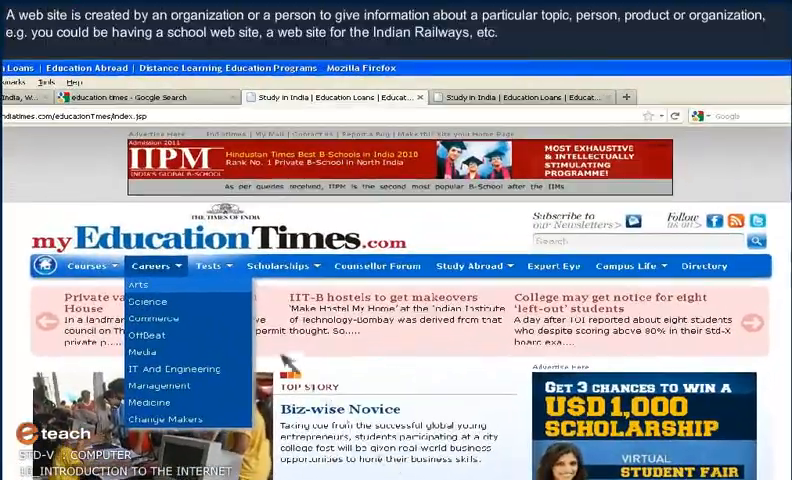
{"action": "left_click", "coordinate": [128, 288]}
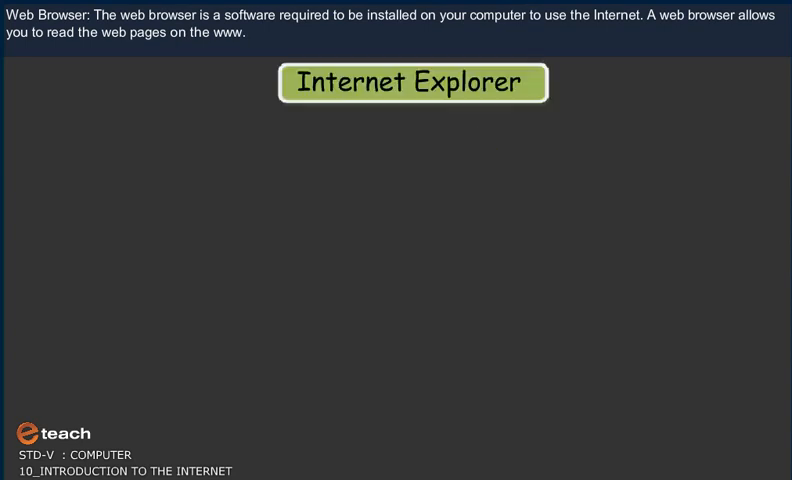
{"action": "left_click", "coordinate": [412, 84]}
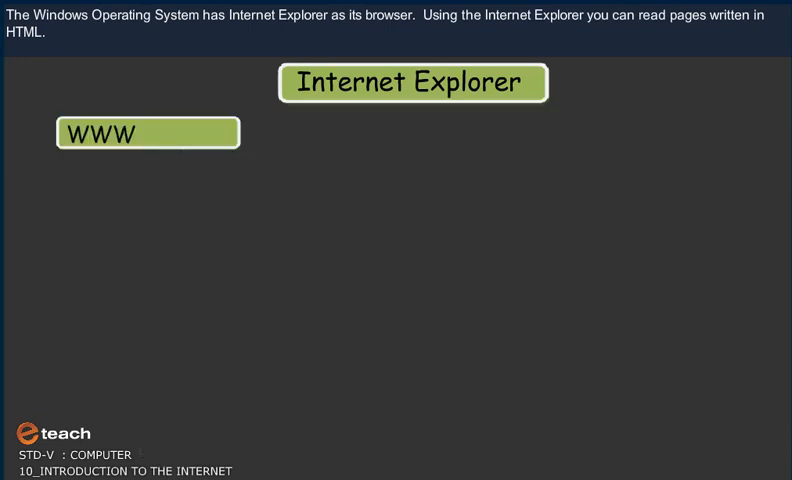
{"action": "left_click", "coordinate": [148, 132]}
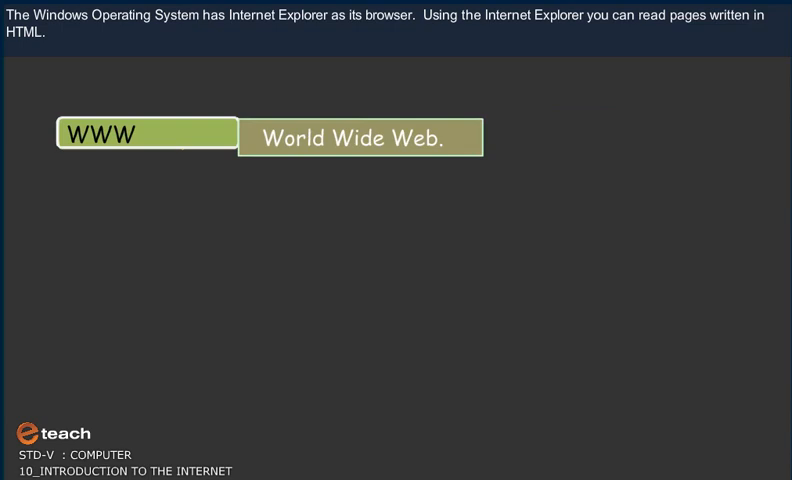